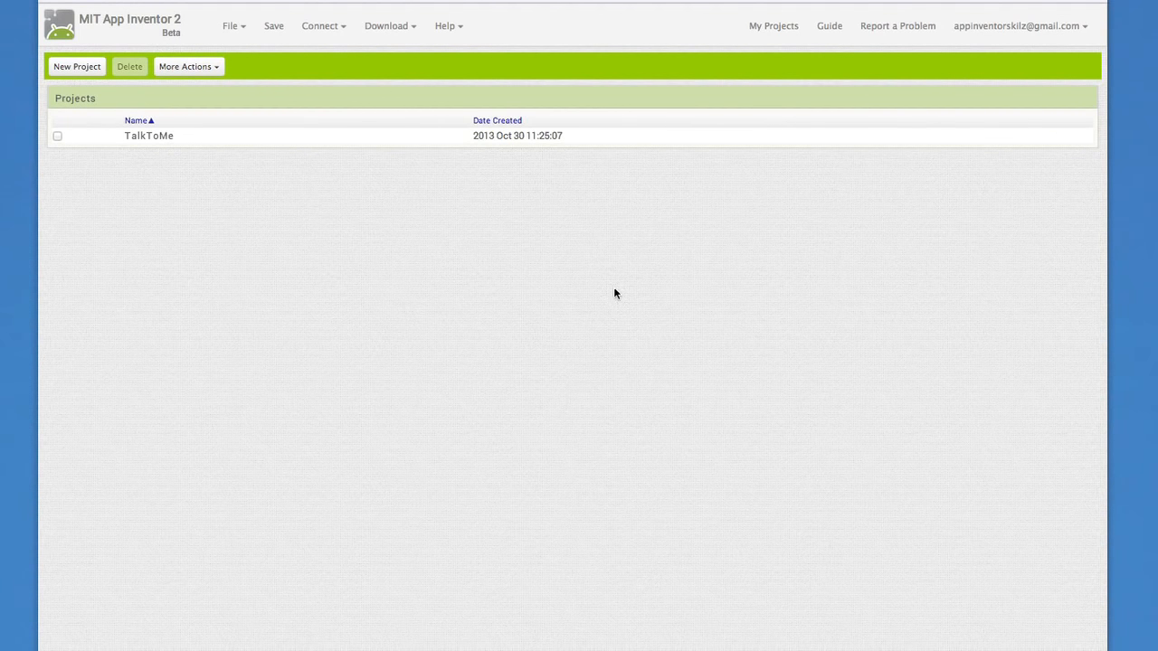
mouse_move(83, 72)
type("B")
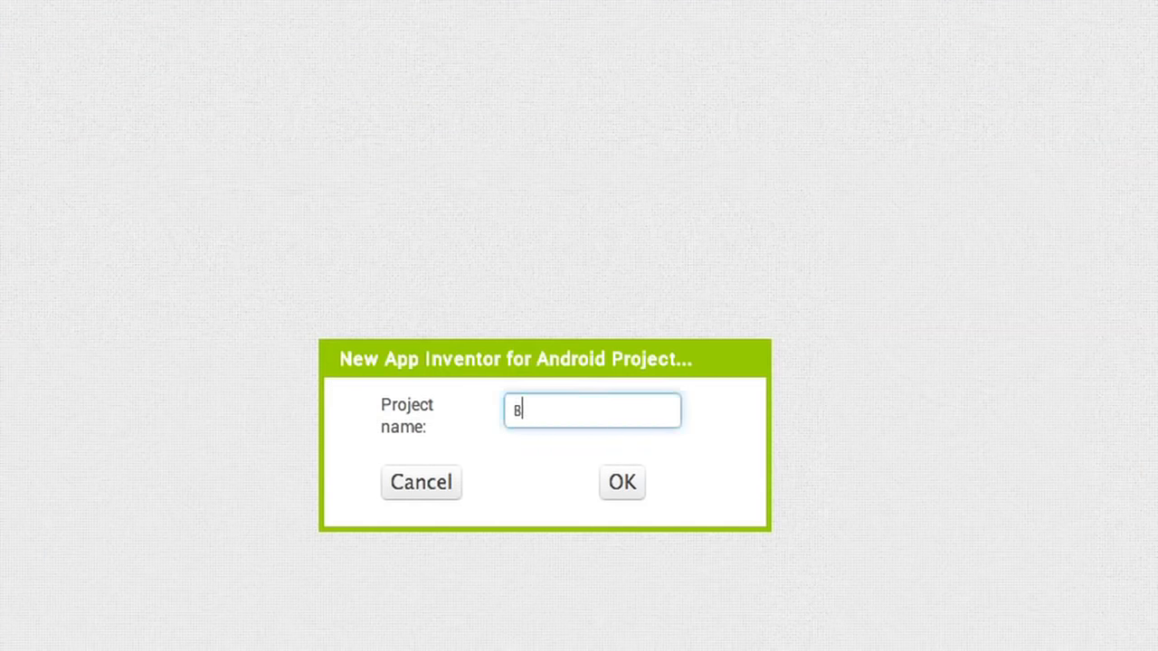
Name the new project 'BallBounce'.
type("allBounce")
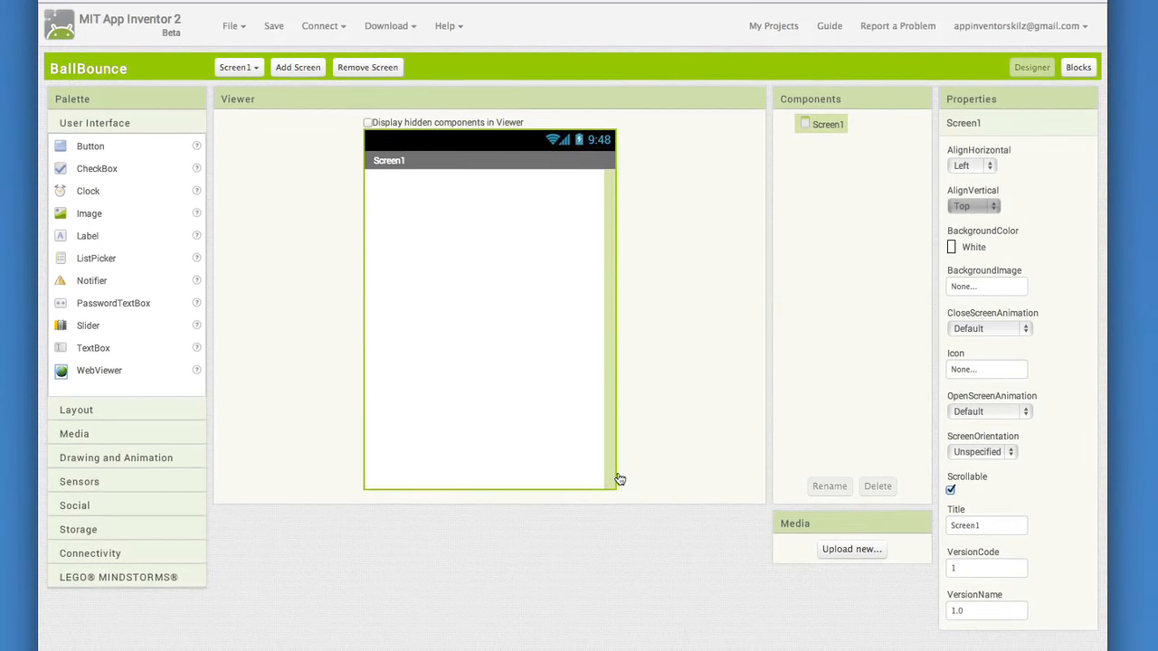
mouse_move(548, 553)
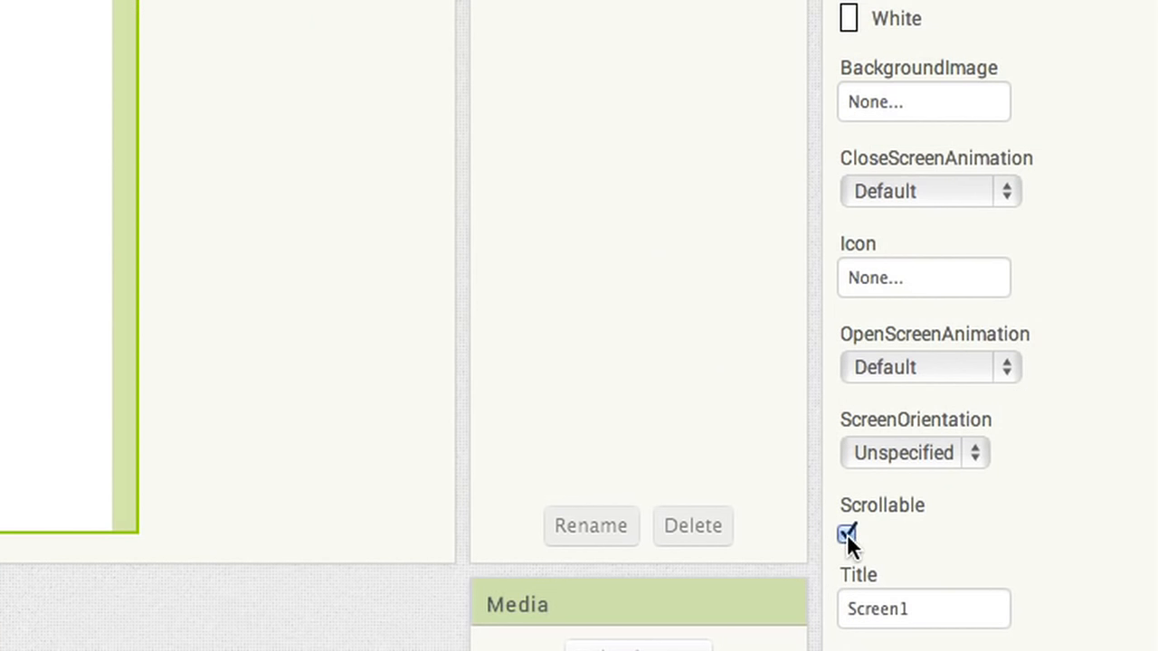
Uncheck Screen1's Scrollable property.
left_click(847, 533)
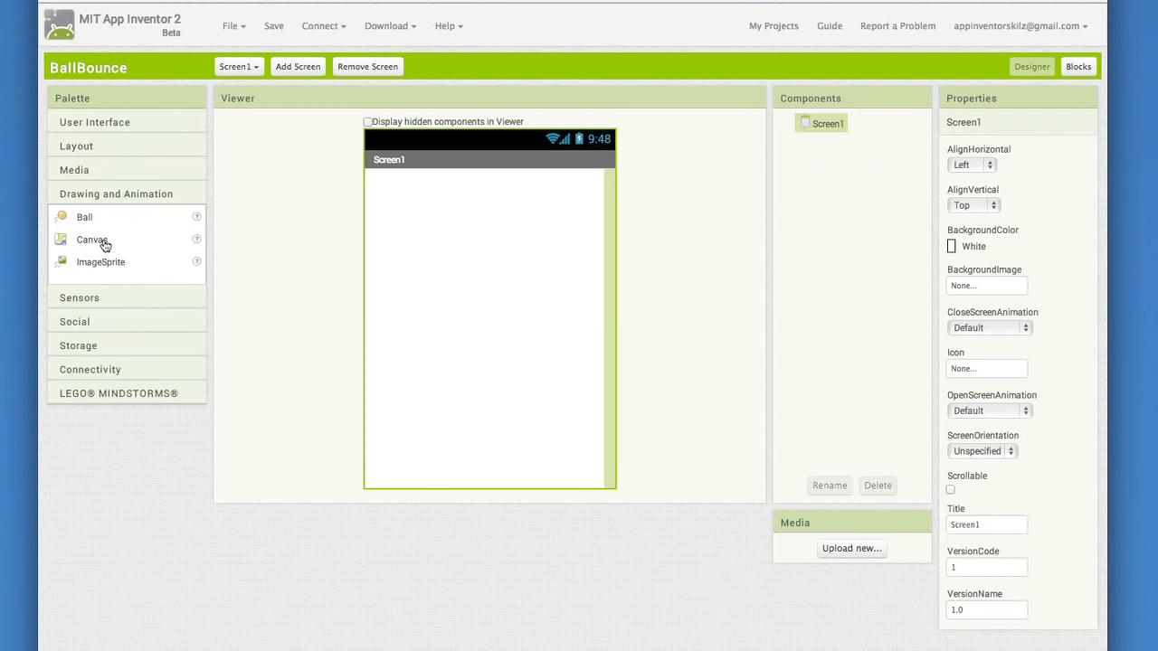
Drop a Canvas component onto Screen1 in the Viewer.
left_click_drag(92, 238, 428, 233)
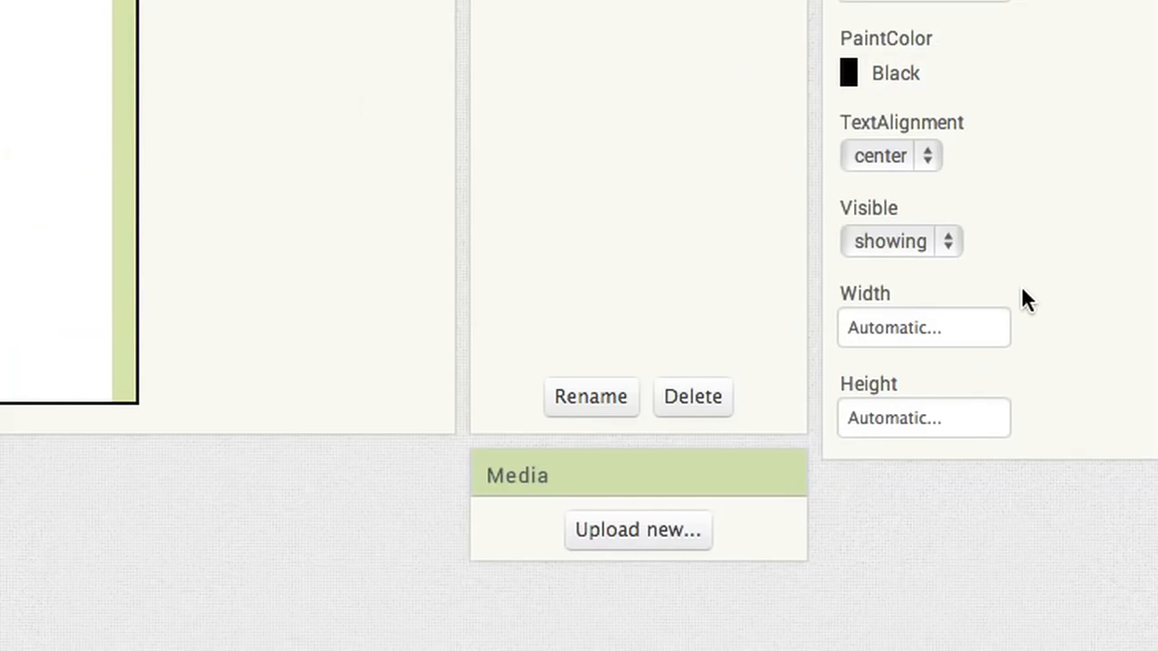
mouse_move(1060, 289)
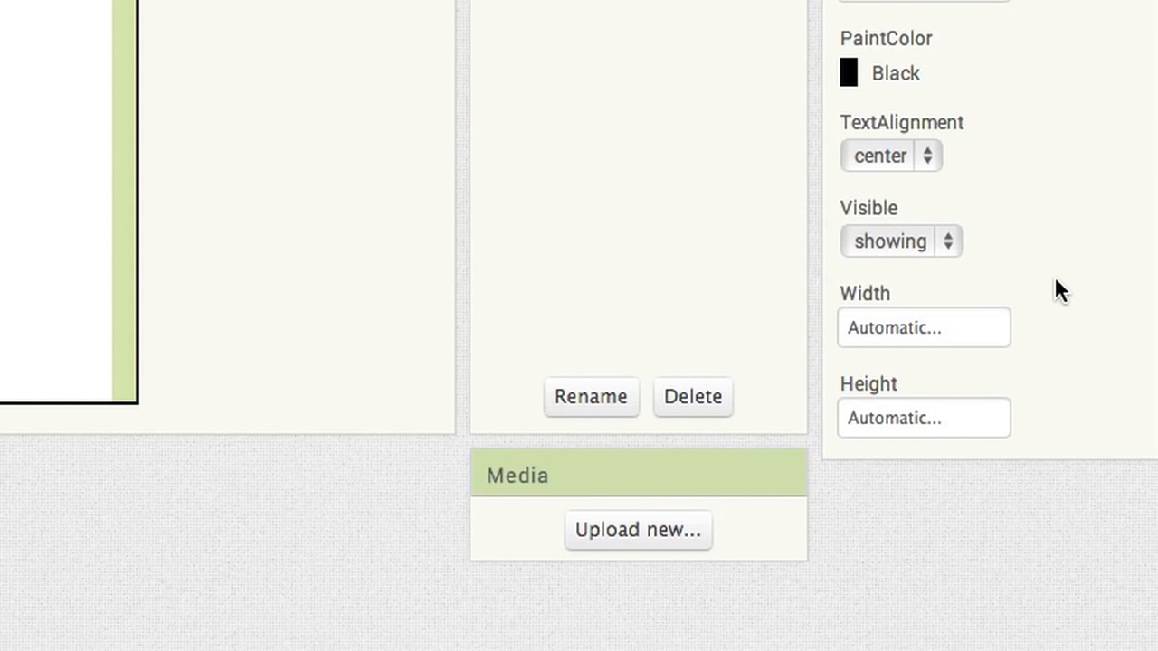
mouse_move(928, 339)
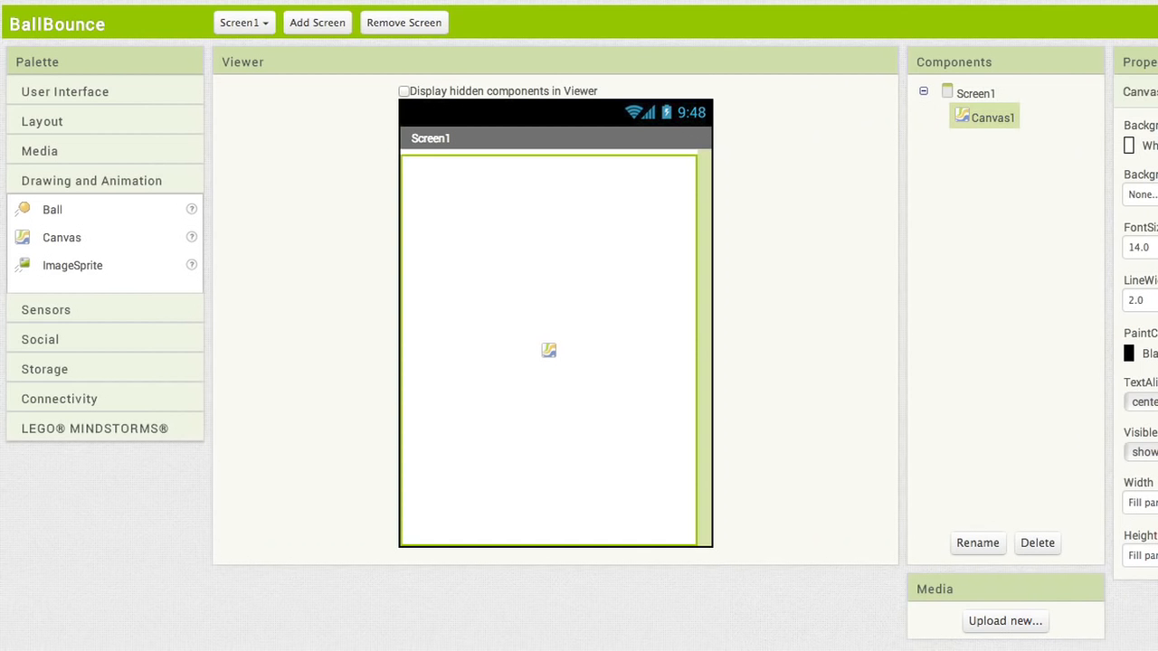
mouse_move(52, 217)
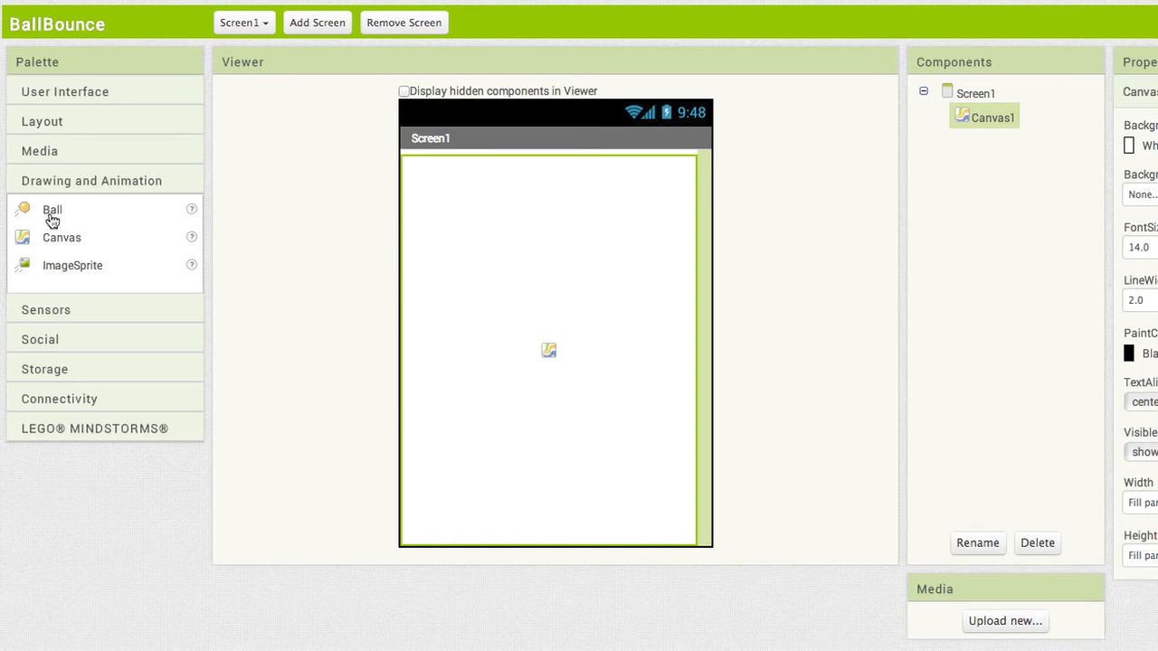
Place a Ball on the canvas and set its Radius to 10.
left_click_drag(51, 209, 500, 251)
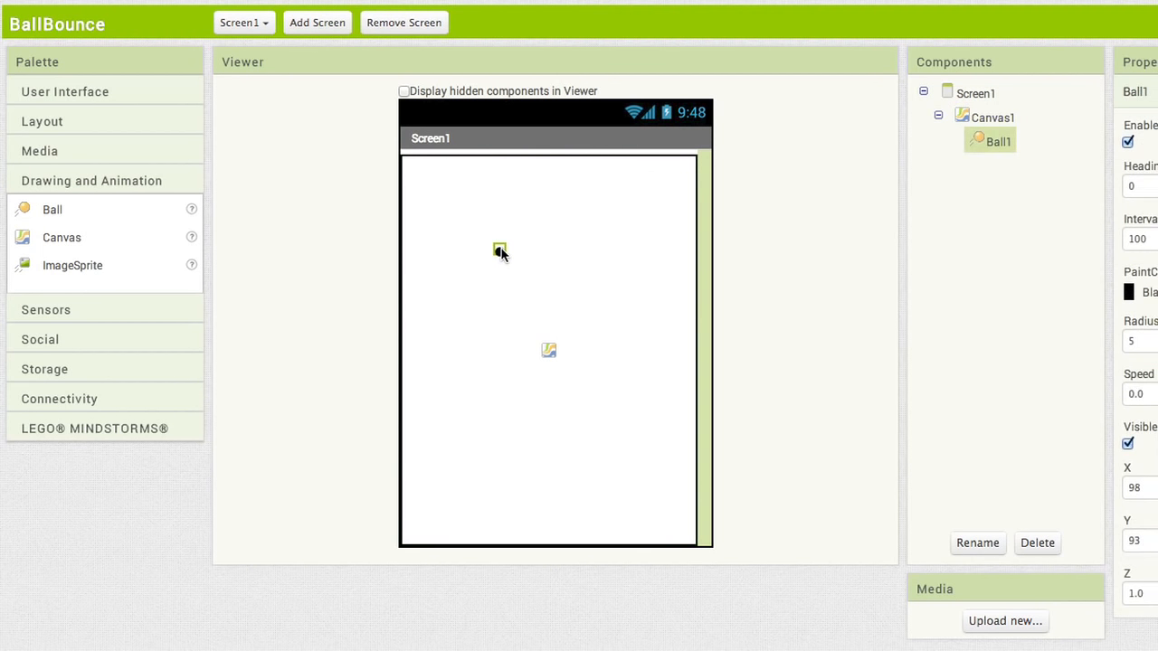
mouse_move(781, 372)
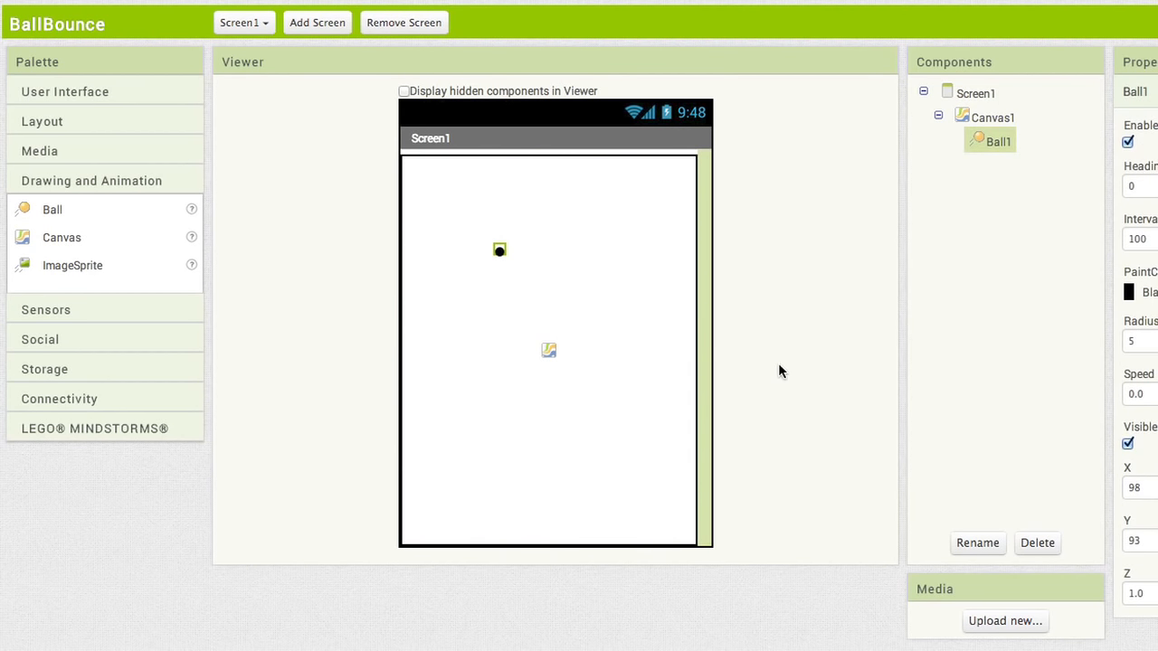
mouse_move(1135, 314)
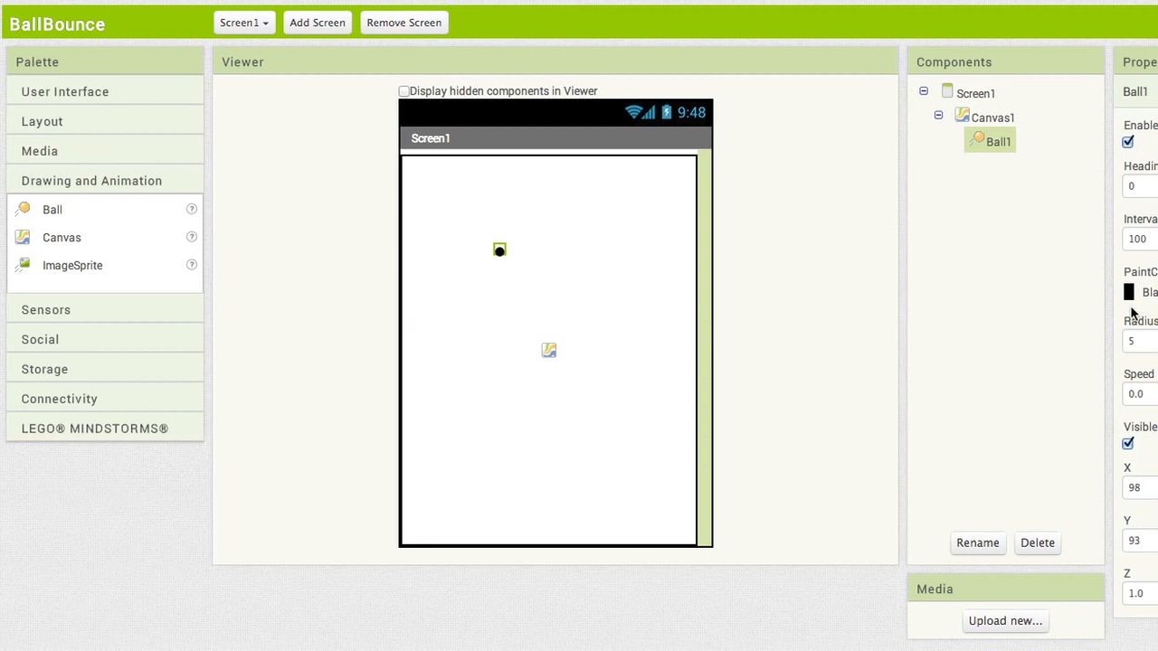
left_click(1135, 340)
type("10")
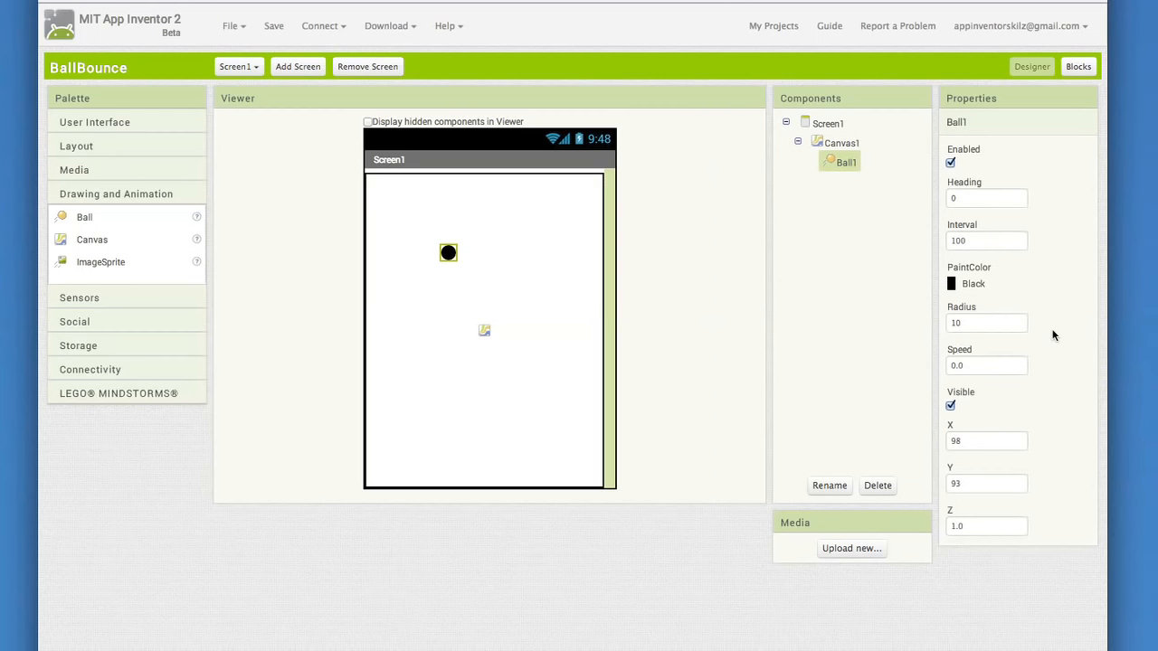
mouse_move(1062, 150)
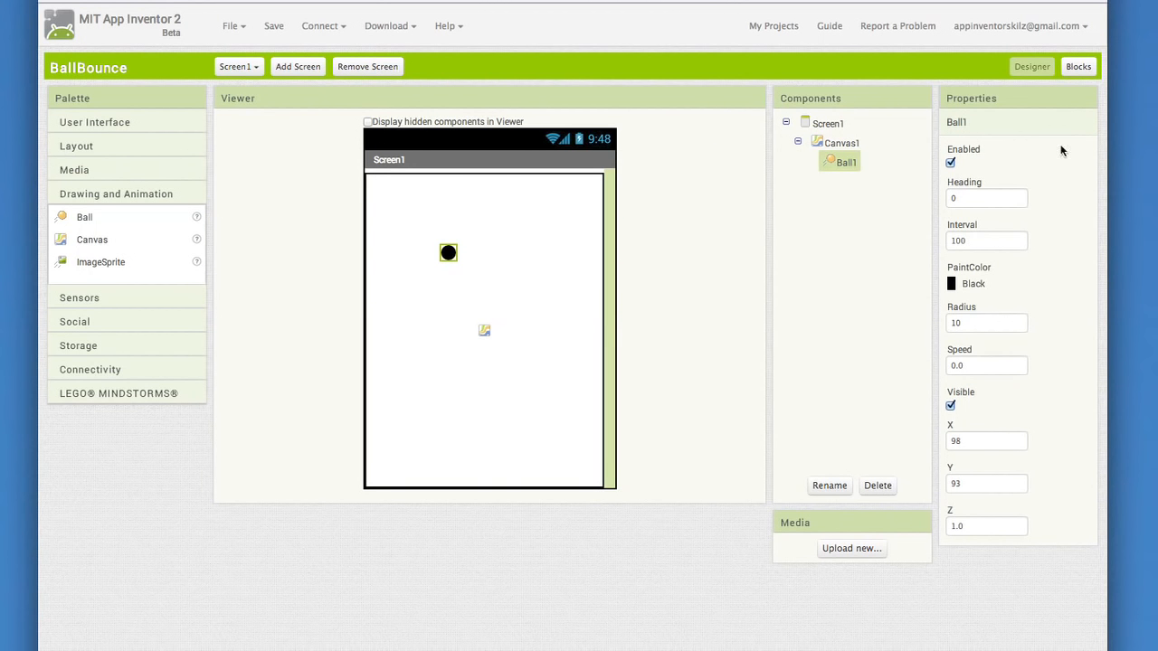
In the Blocks editor, open Ball1's drawer to place a when Ball1.Flung handler.
left_click(1079, 66)
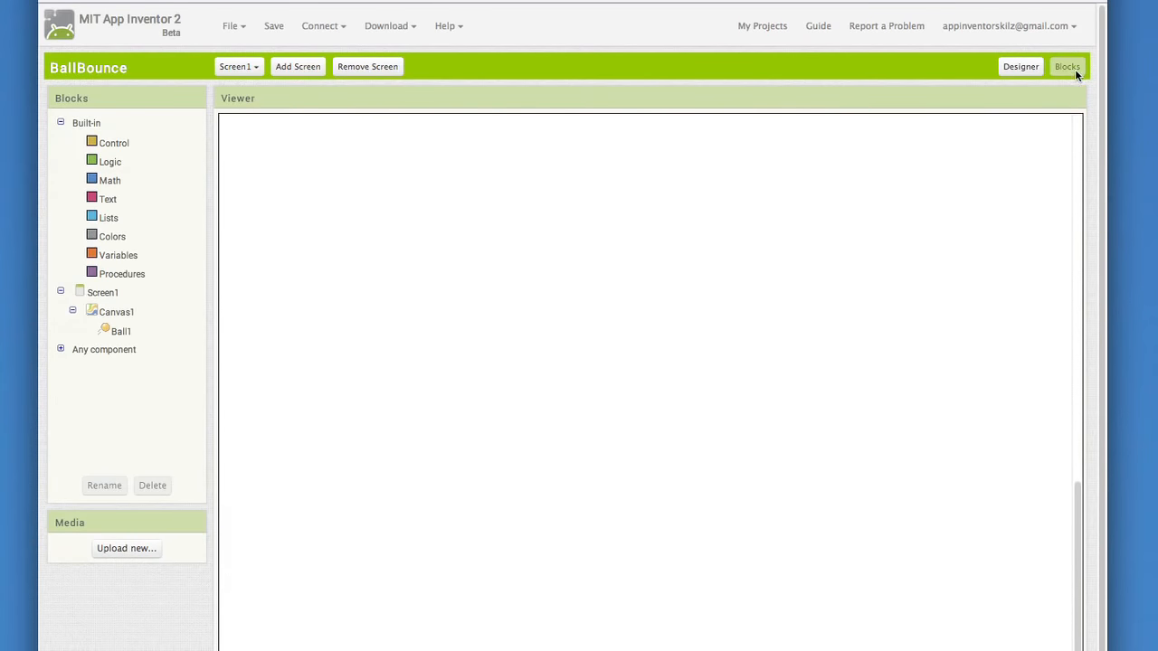
mouse_move(120, 331)
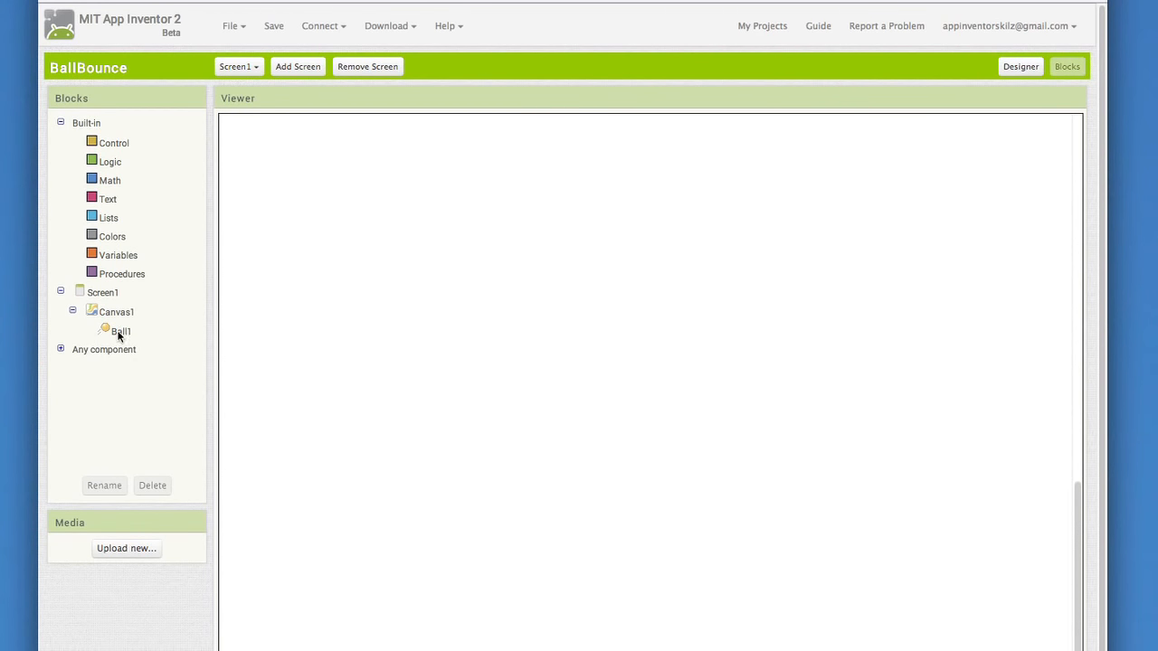
left_click(120, 330)
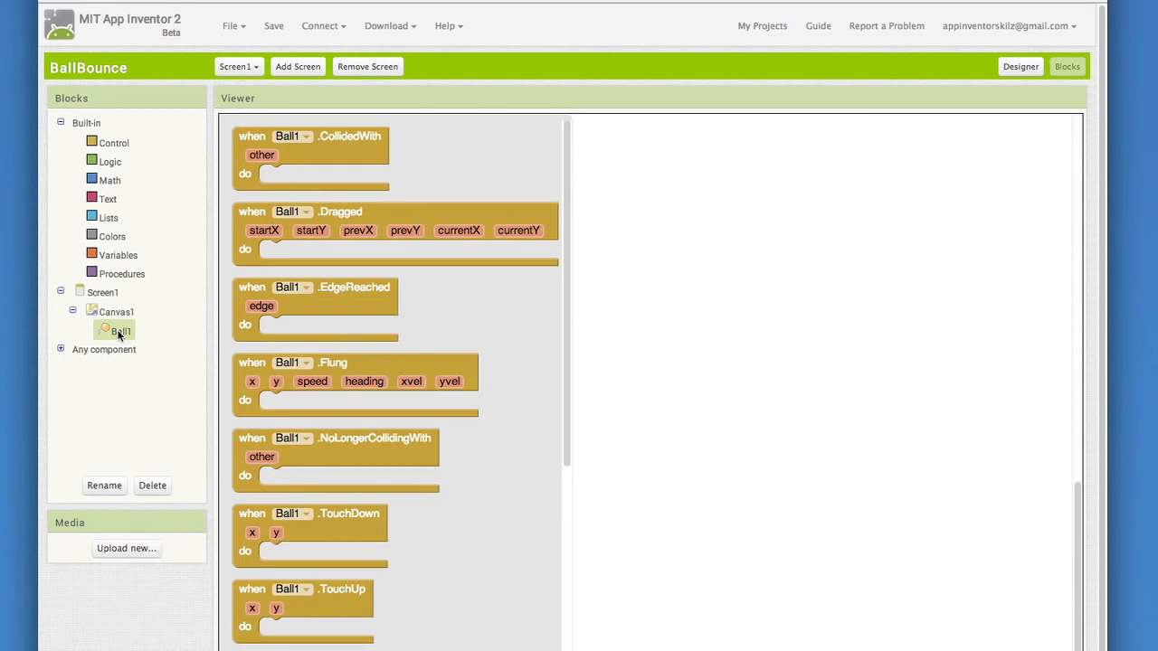
mouse_move(149, 327)
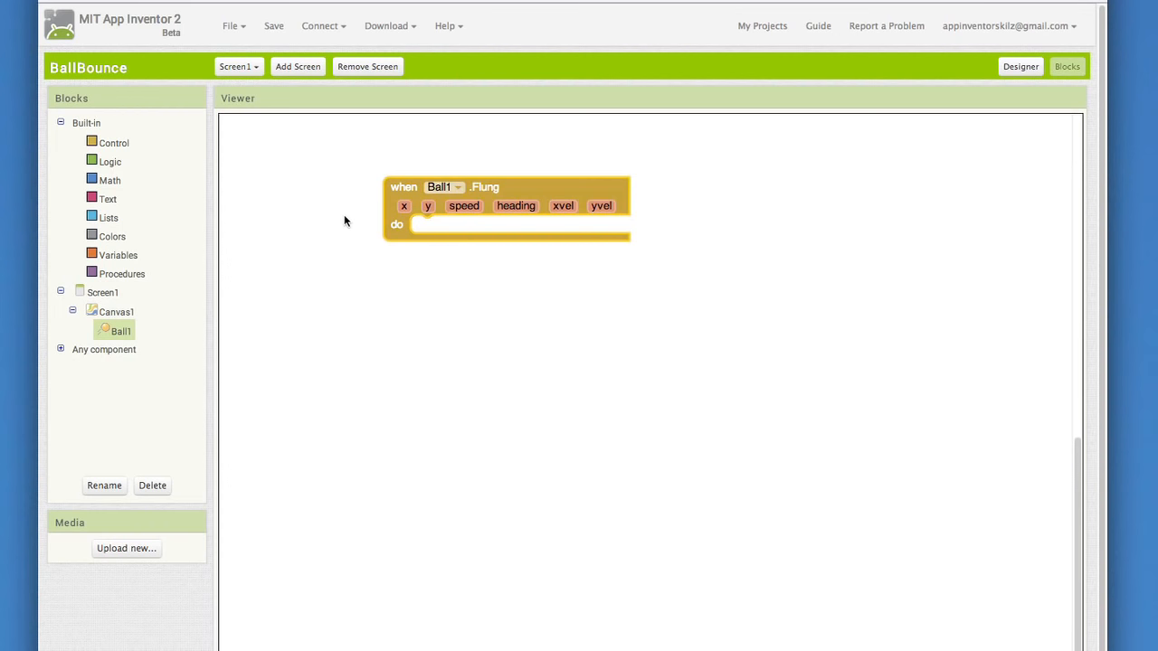
mouse_move(276, 375)
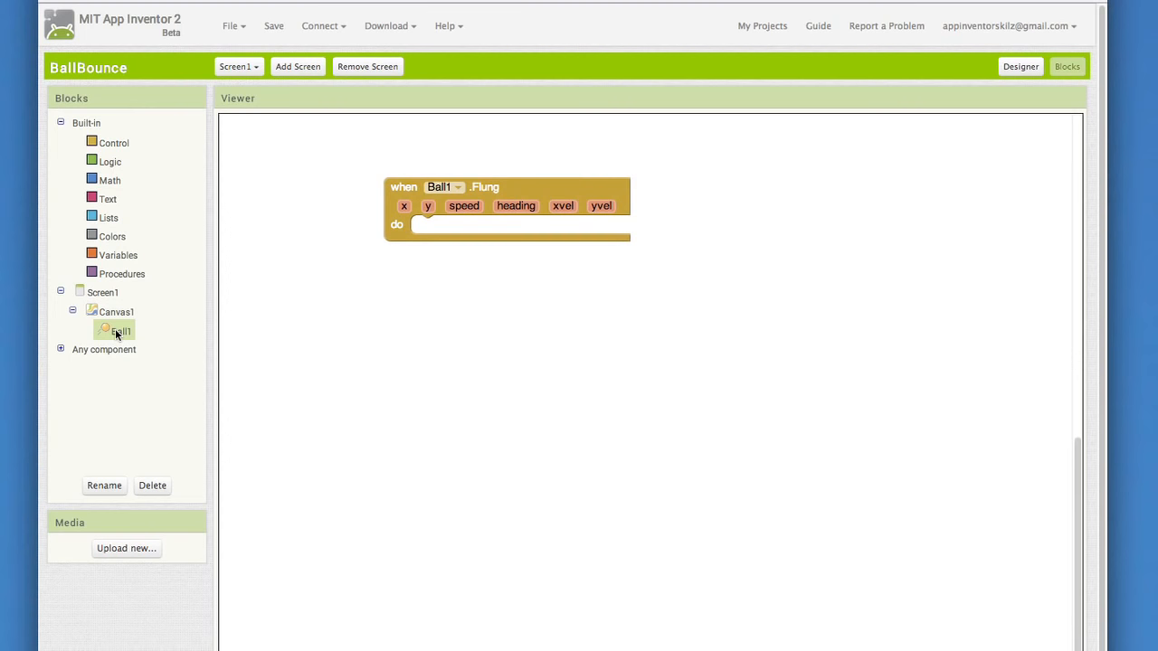
left_click(121, 330)
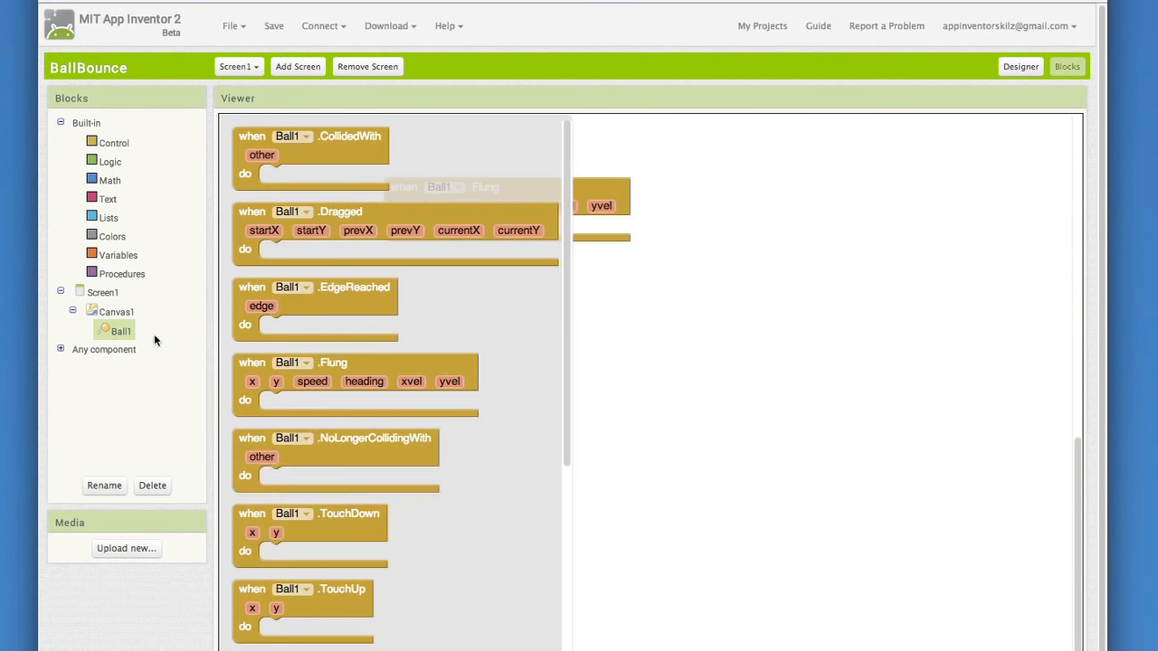
Add set Ball1.Heading and set Ball1.Speed blocks inside the Flung handler.
scroll("down", 3)
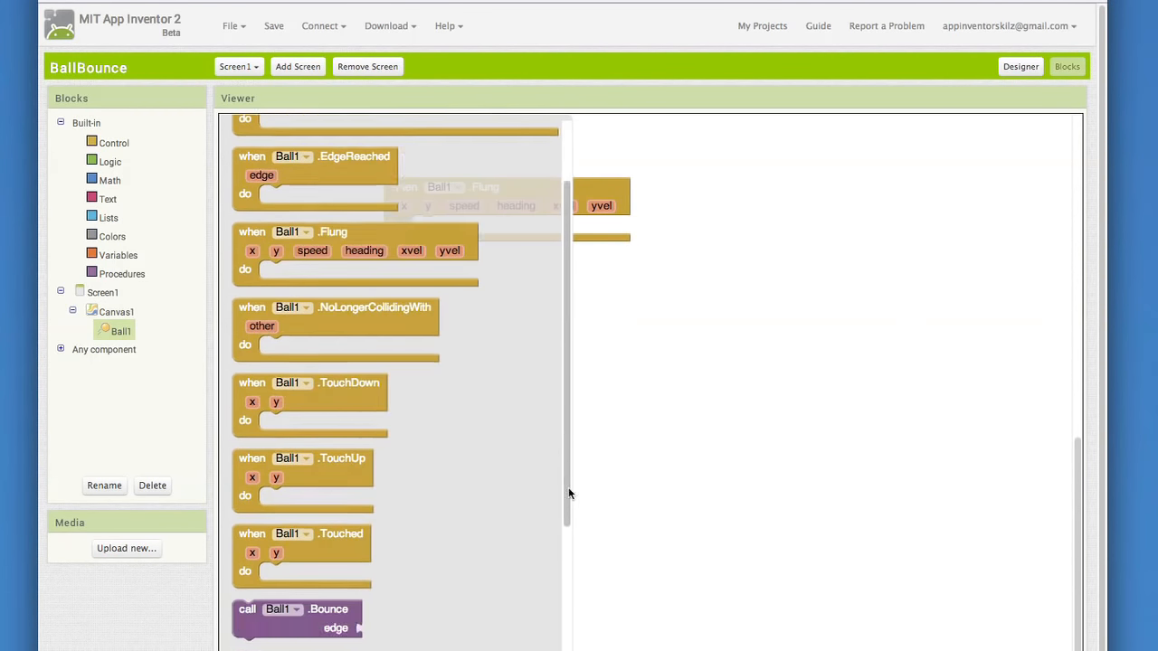
scroll("down", 3)
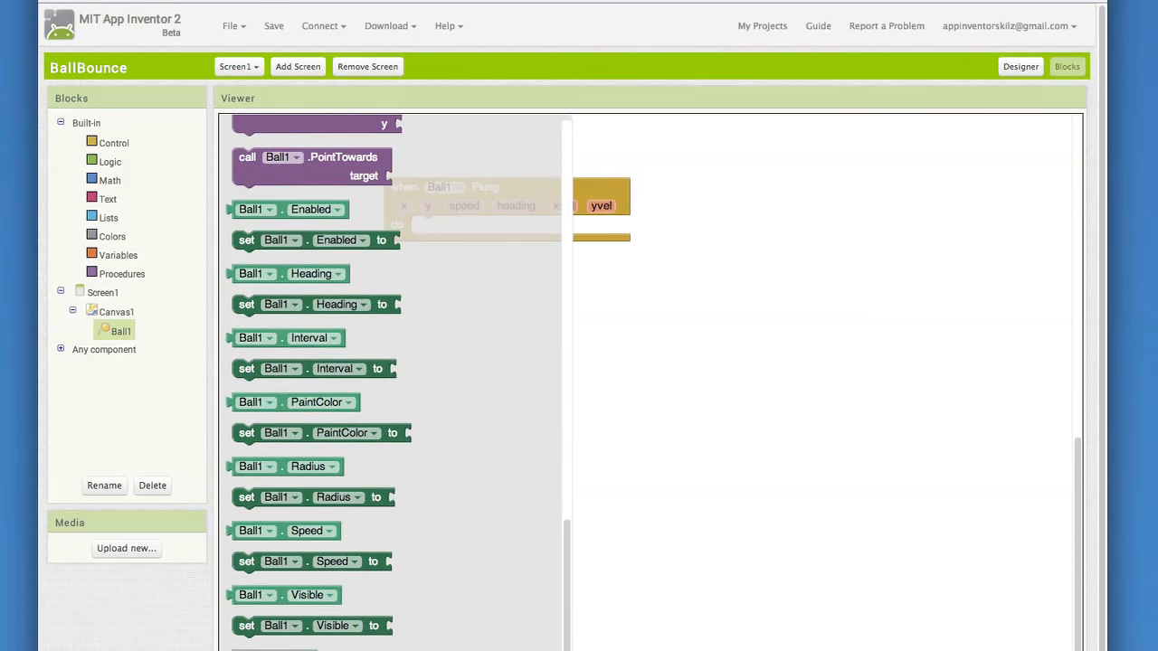
mouse_move(375, 430)
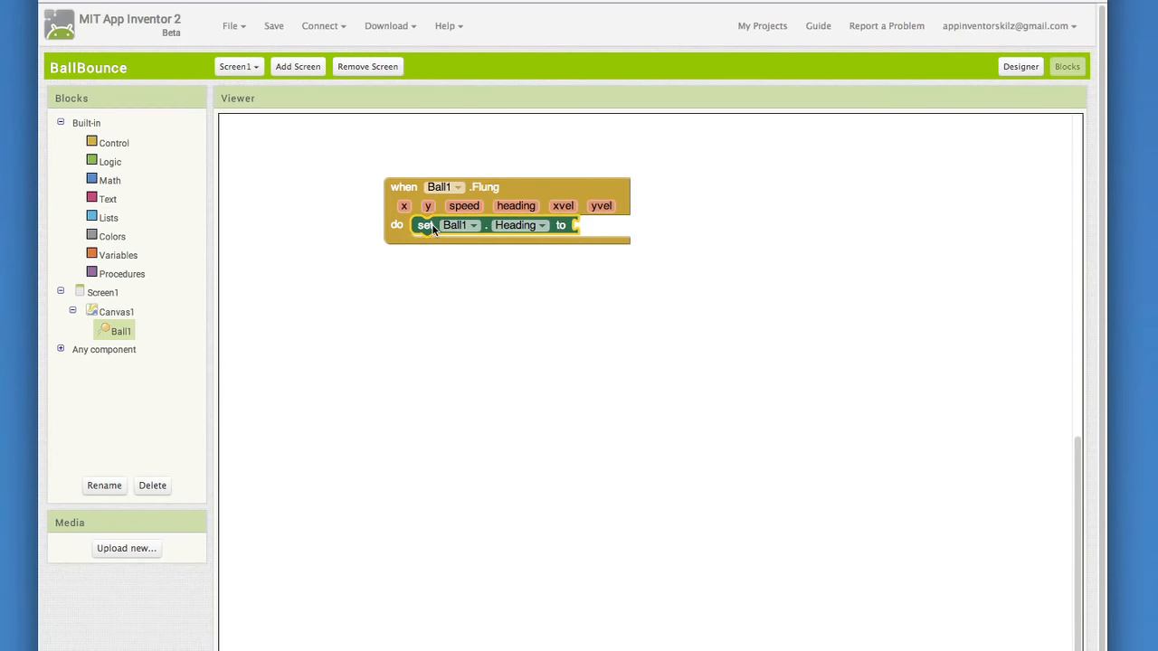
left_click(120, 330)
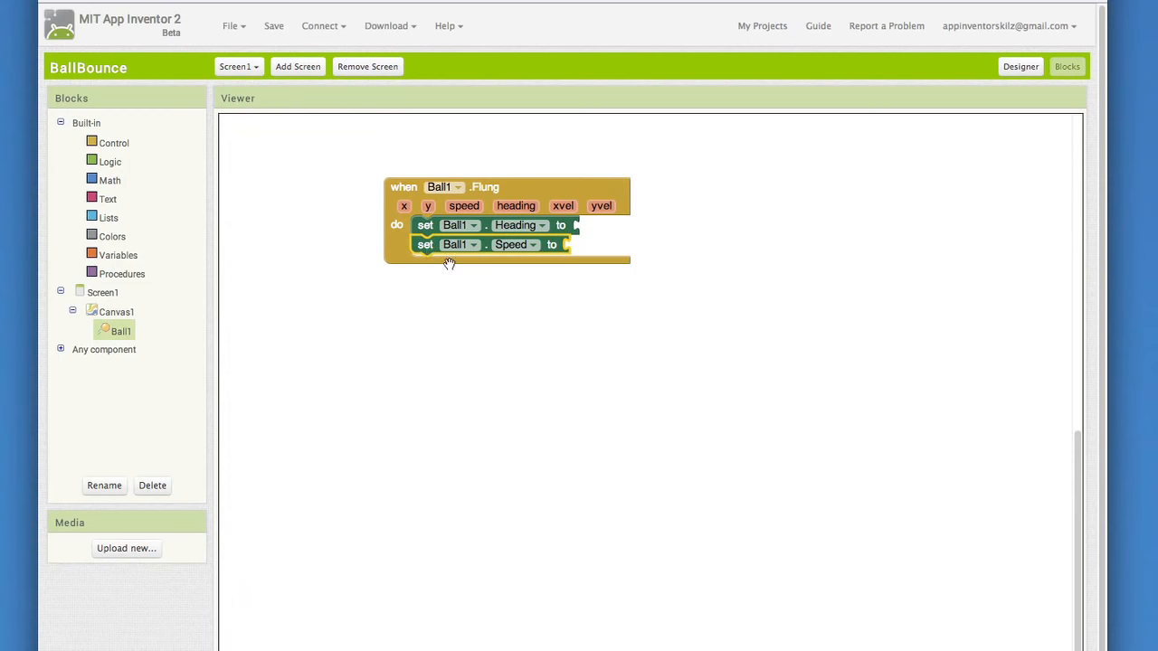
mouse_move(634, 329)
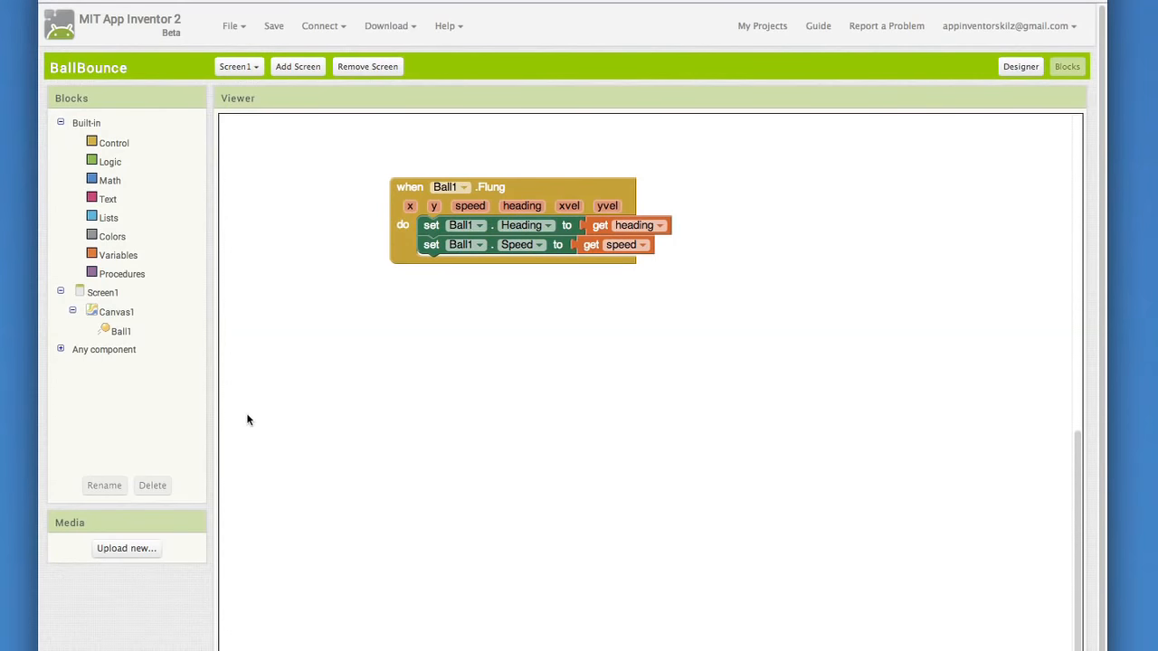
Add when Ball1.EdgeReached calling Ball1.Bounce with get edge as its argument.
left_click(120, 331)
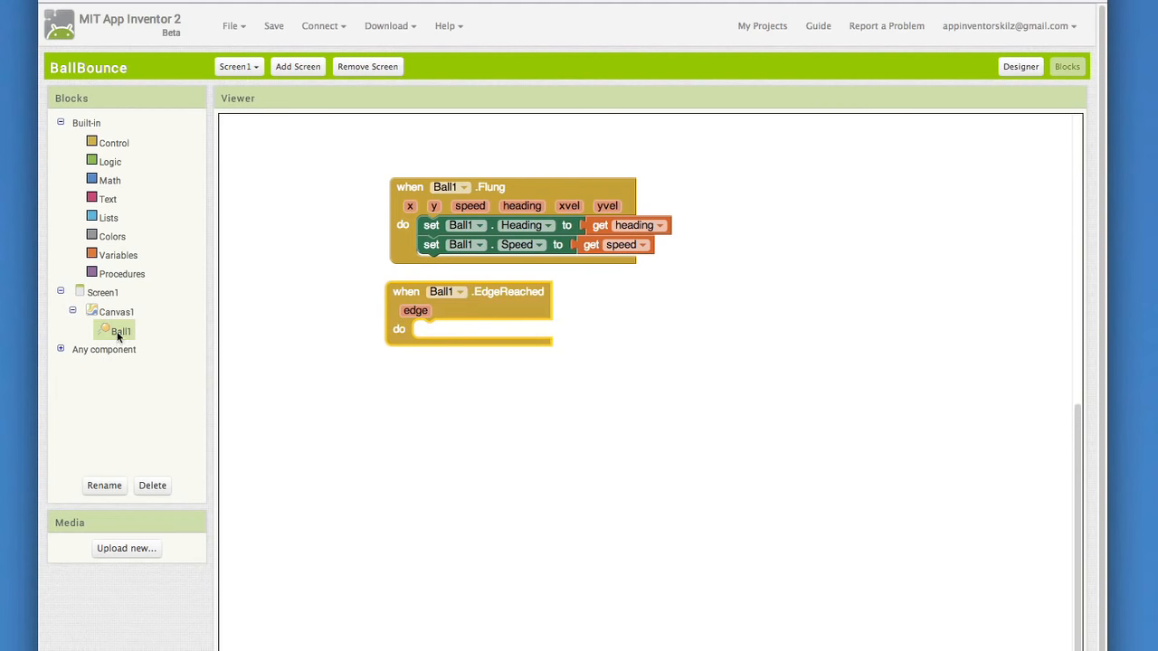
left_click(121, 330)
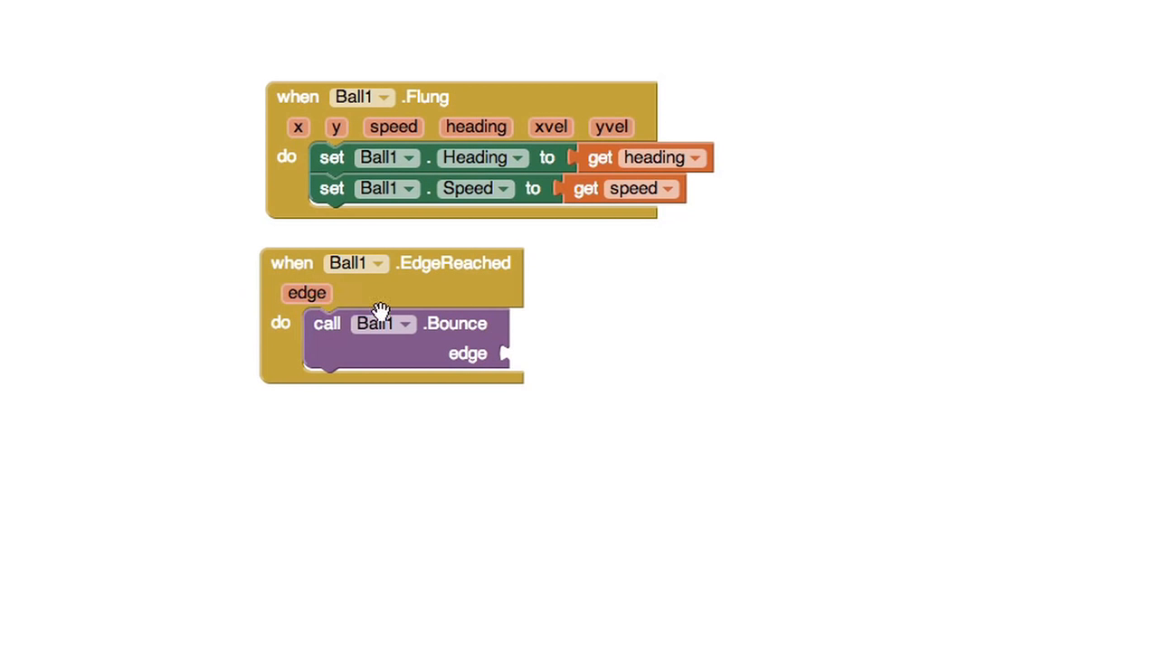
left_click(306, 293)
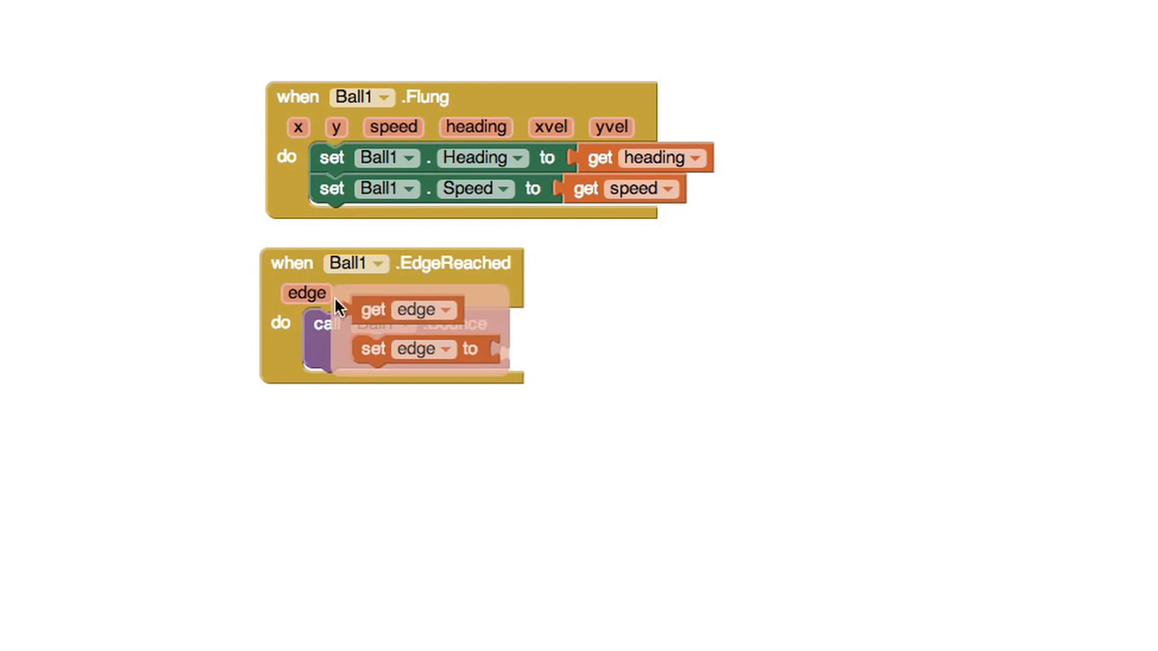